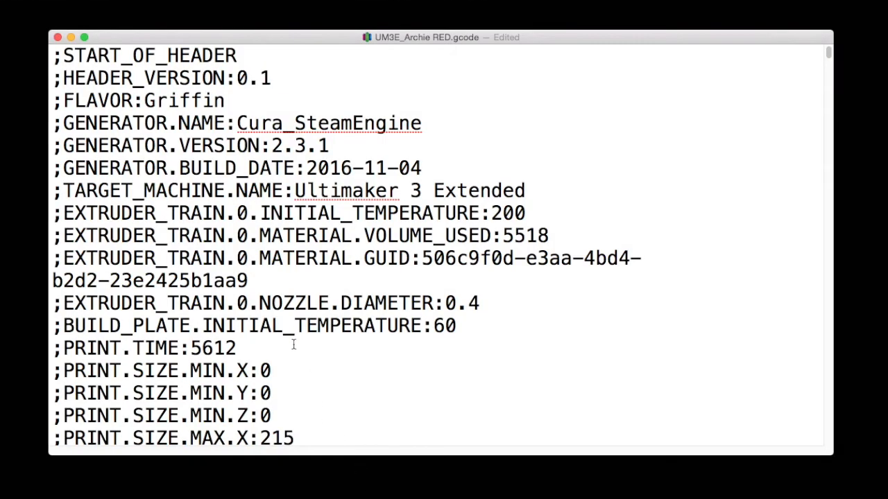
Step: Scroll the G-code header until the Cura_SteamEngine 2.3.1 generator line is visible
{"action": "scroll", "scroll_direction": "down", "scroll_amount": 3}
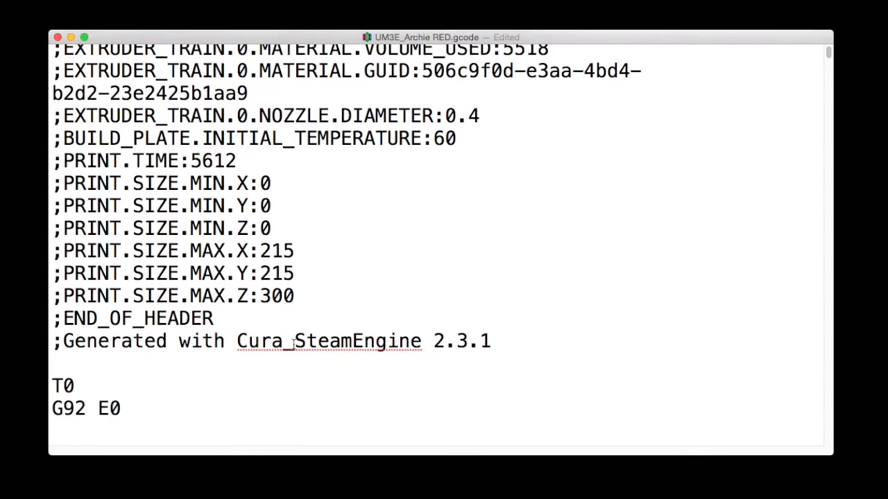
{"action": "scroll", "scroll_direction": "down", "scroll_amount": 3}
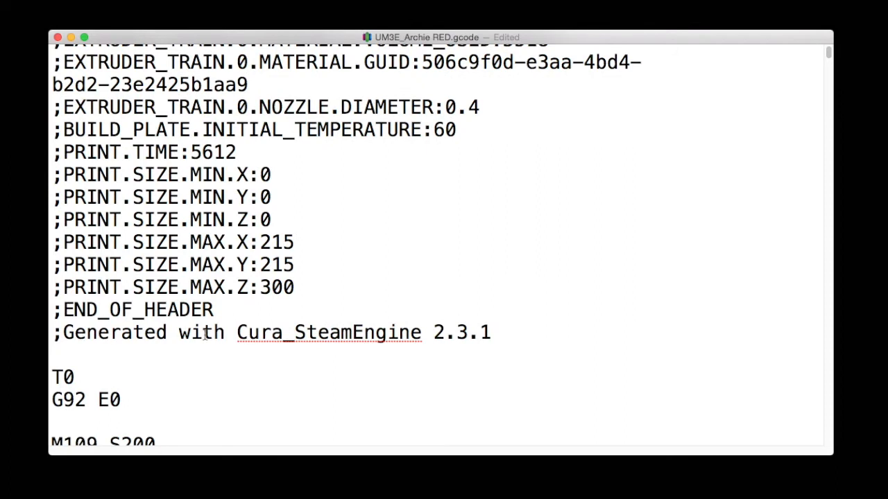
{"action": "mouse_move", "coordinate": [511, 339]}
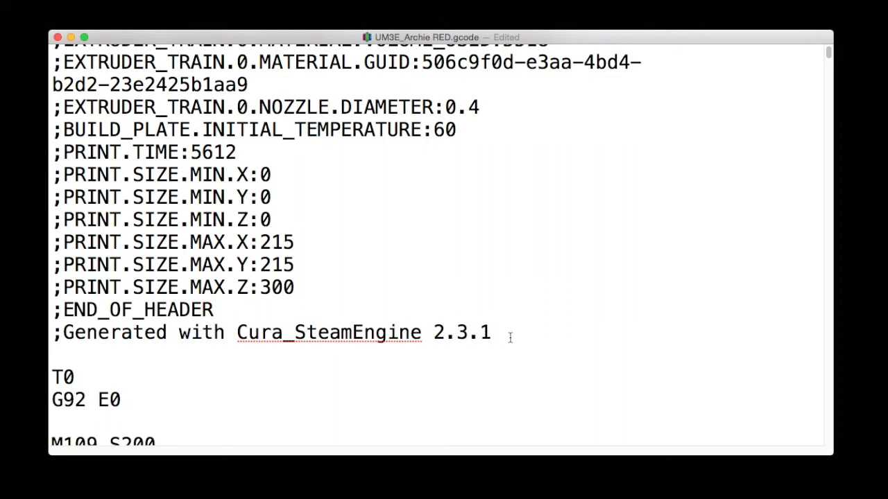
Step: Add the line 'M142 r000g000b000w000' directly below the Cura generator line
{"action": "left_click", "coordinate": [491, 333]}
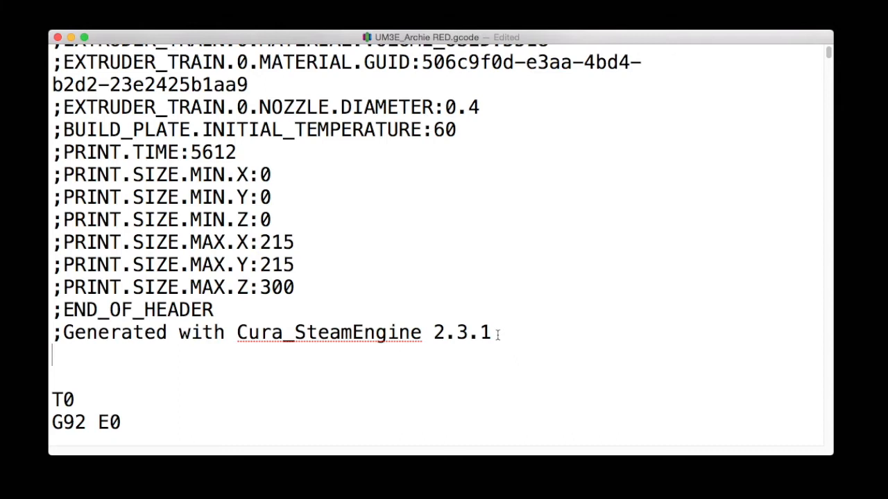
{"action": "type", "text": "M142 r000g000b000w000"}
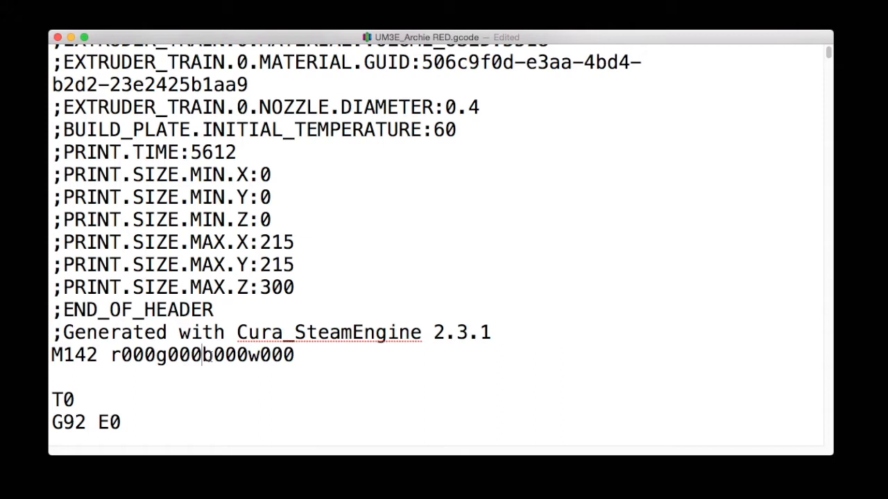
Step: Change the M142 line's green value to 255 so it reads r000g255b000w000
{"action": "key", "text": "Backspace"}
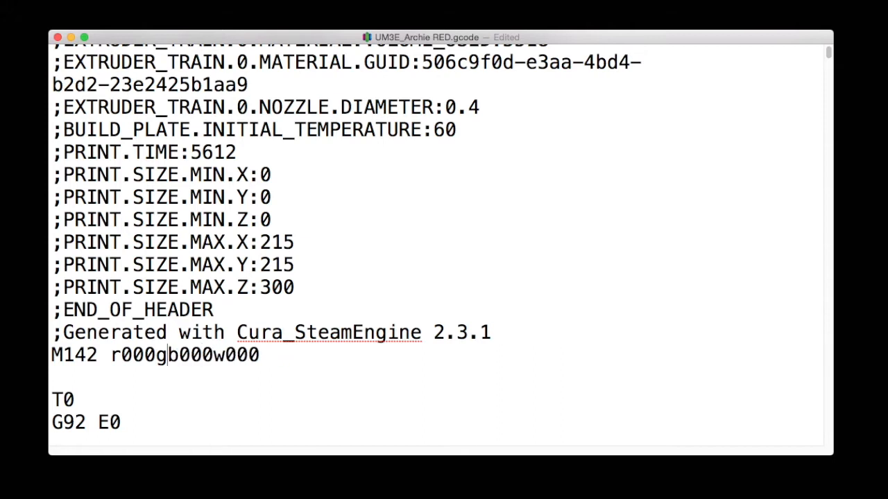
{"action": "type", "text": "25"}
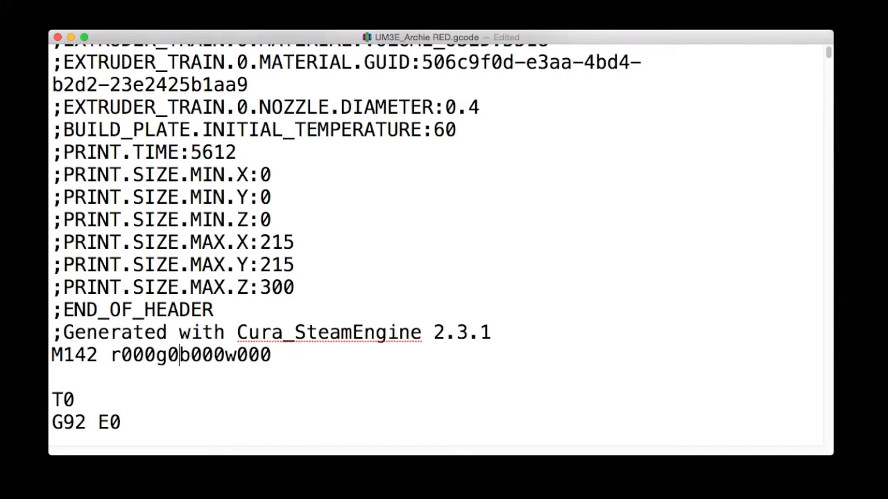
{"action": "type", "text": "255"}
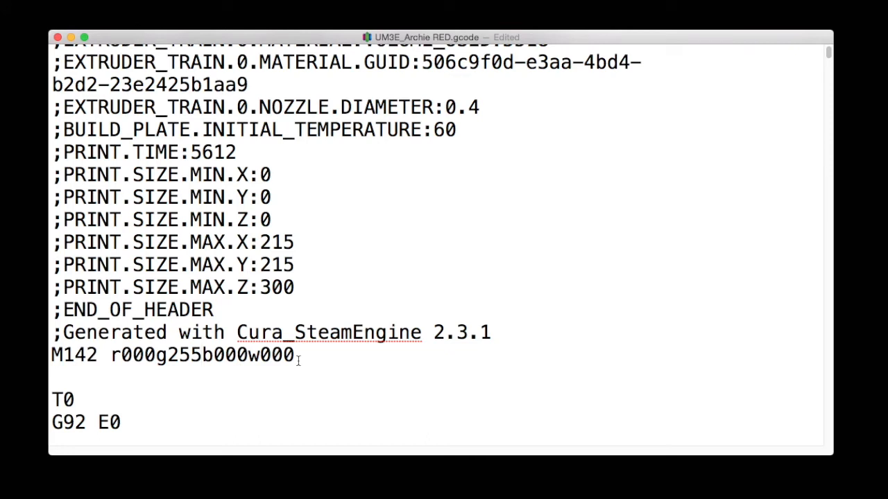
{"action": "left_click", "coordinate": [201, 355]}
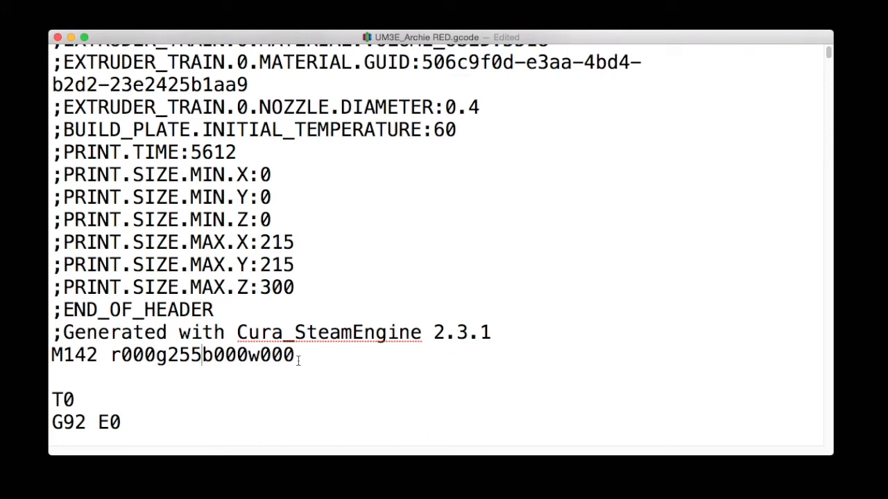